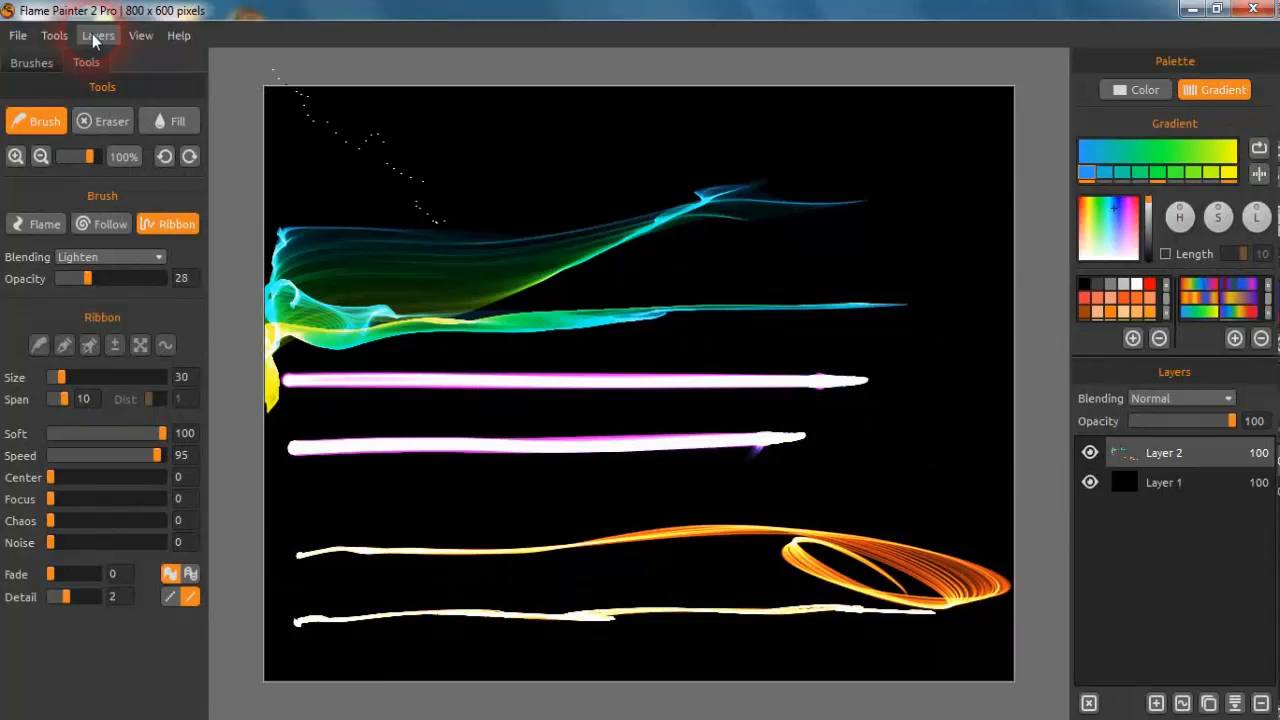
mouse_move(54, 35)
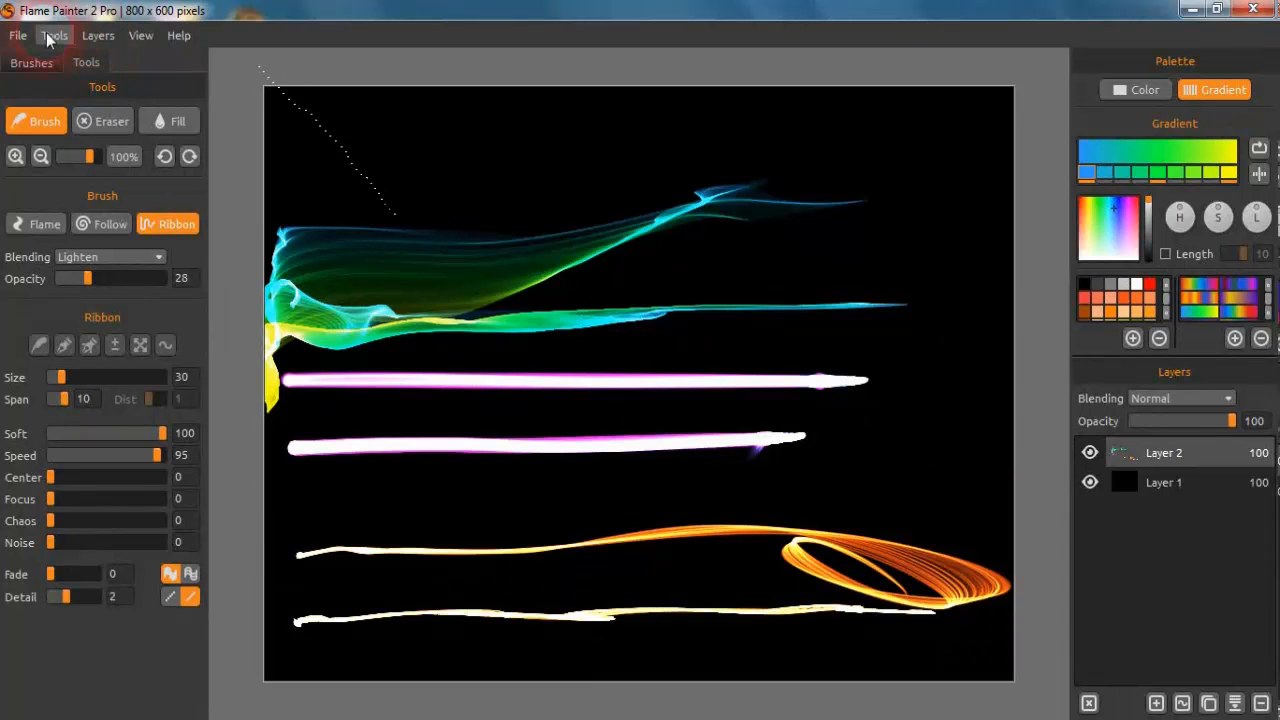
Step: Open the Tools menu to check the Show Cursor and Show Brush Dots options
left_click(54, 35)
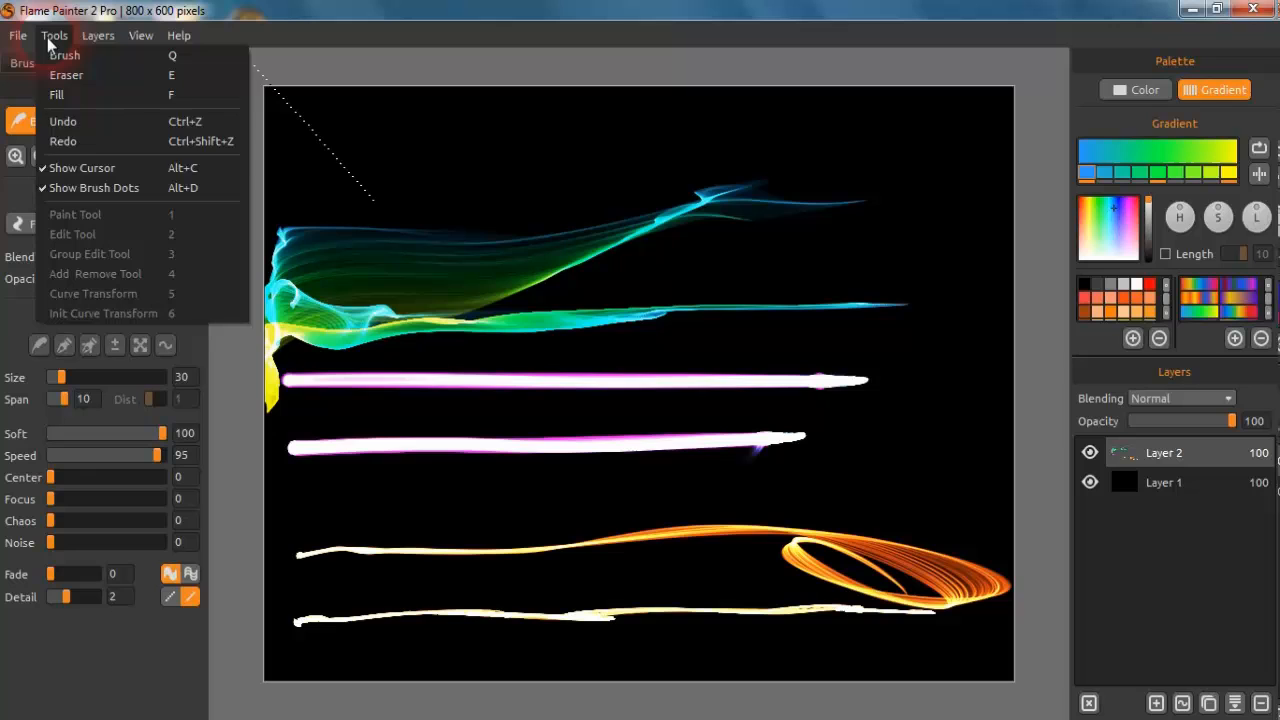
mouse_move(70, 168)
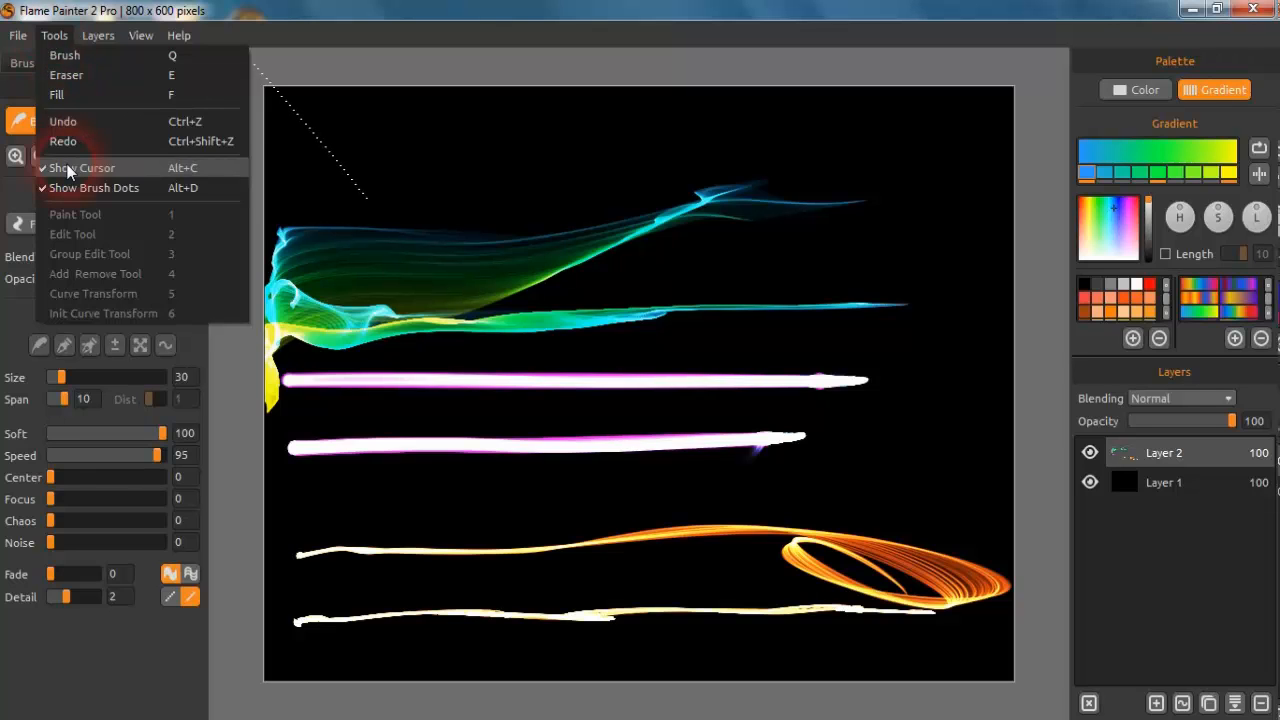
mouse_move(70, 188)
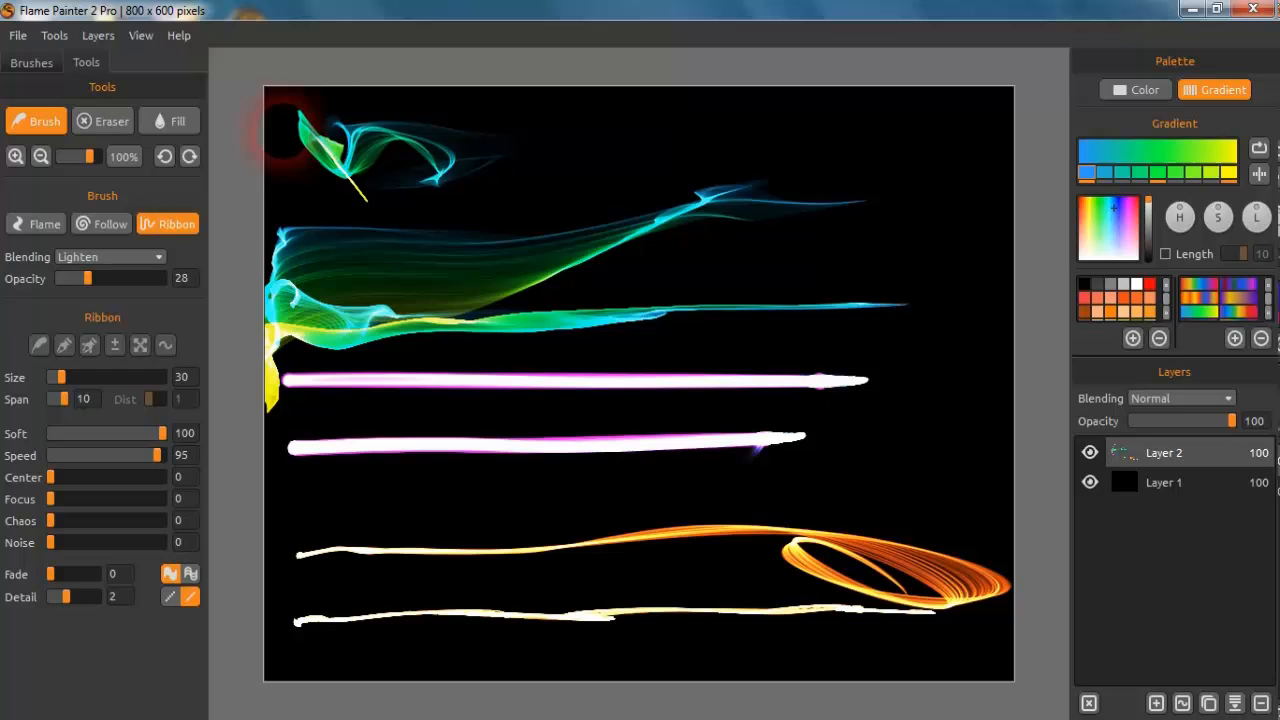
Step: Create a new 800 × 600 artwork with a black background through File > New
left_click(17, 35)
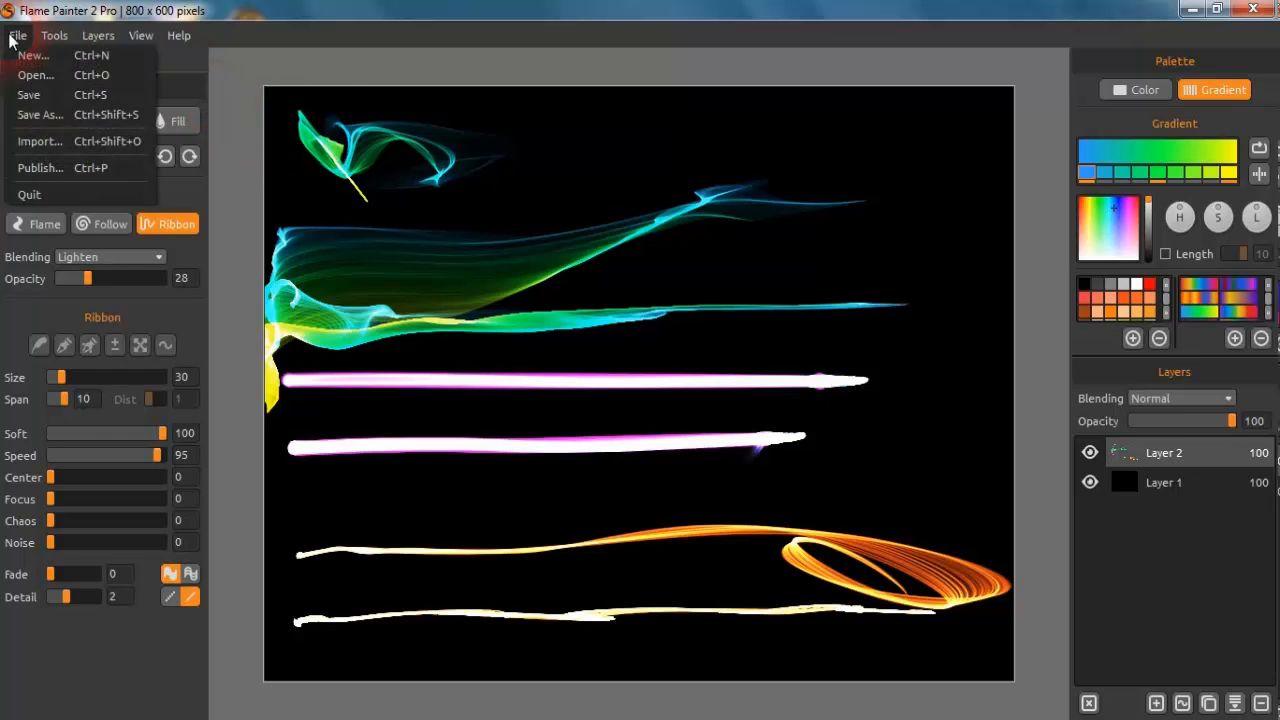
left_click(16, 35)
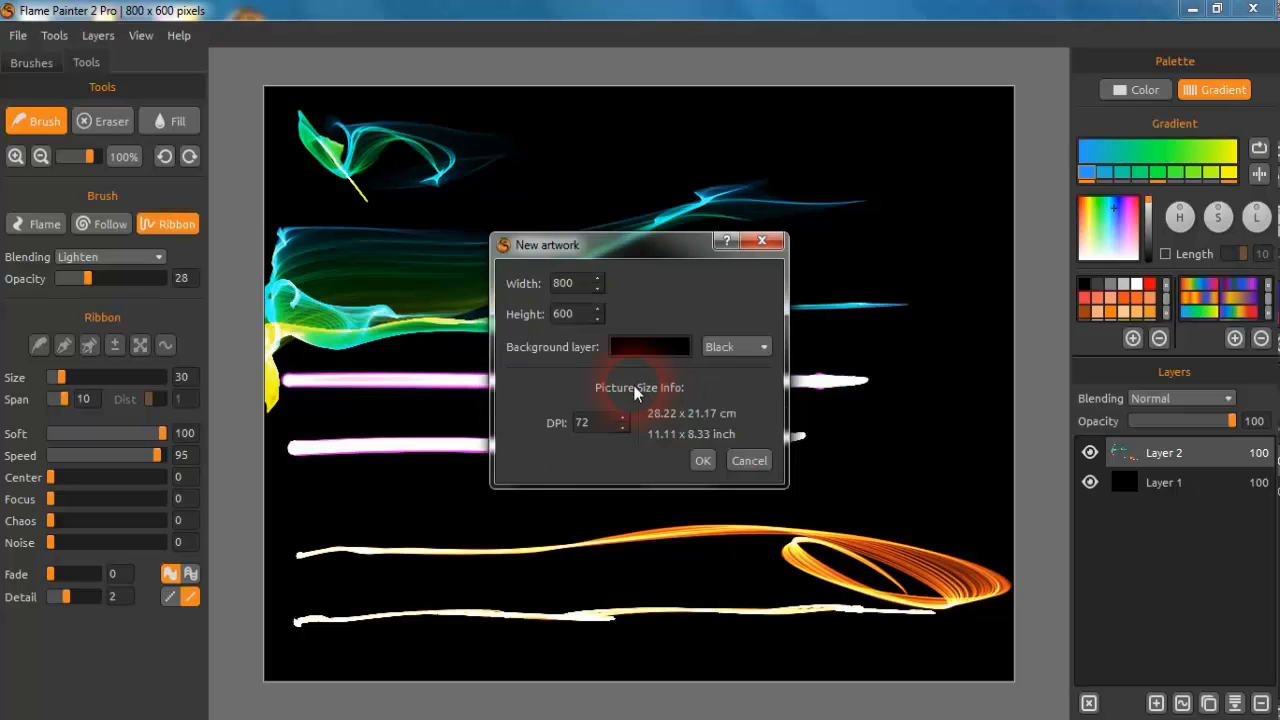
left_click(702, 460)
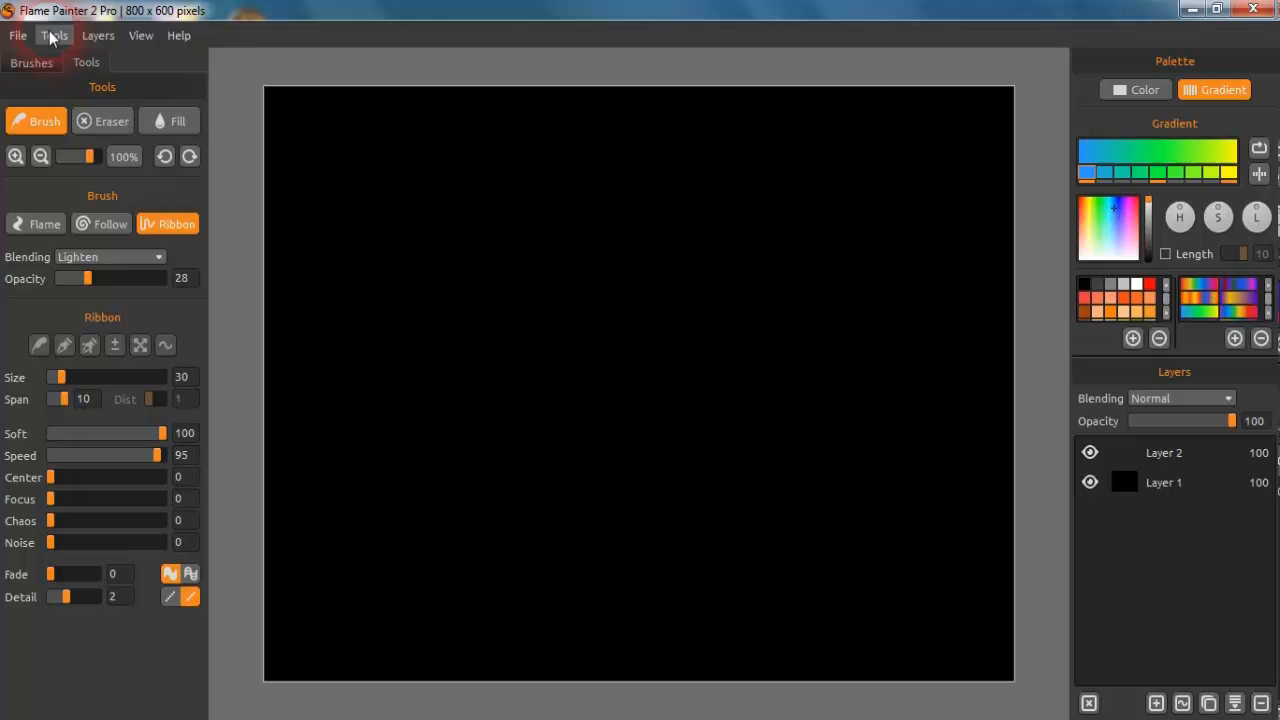
Step: Paint a green and yellow ribbon swirl across the middle of the black canvas
left_click(54, 35)
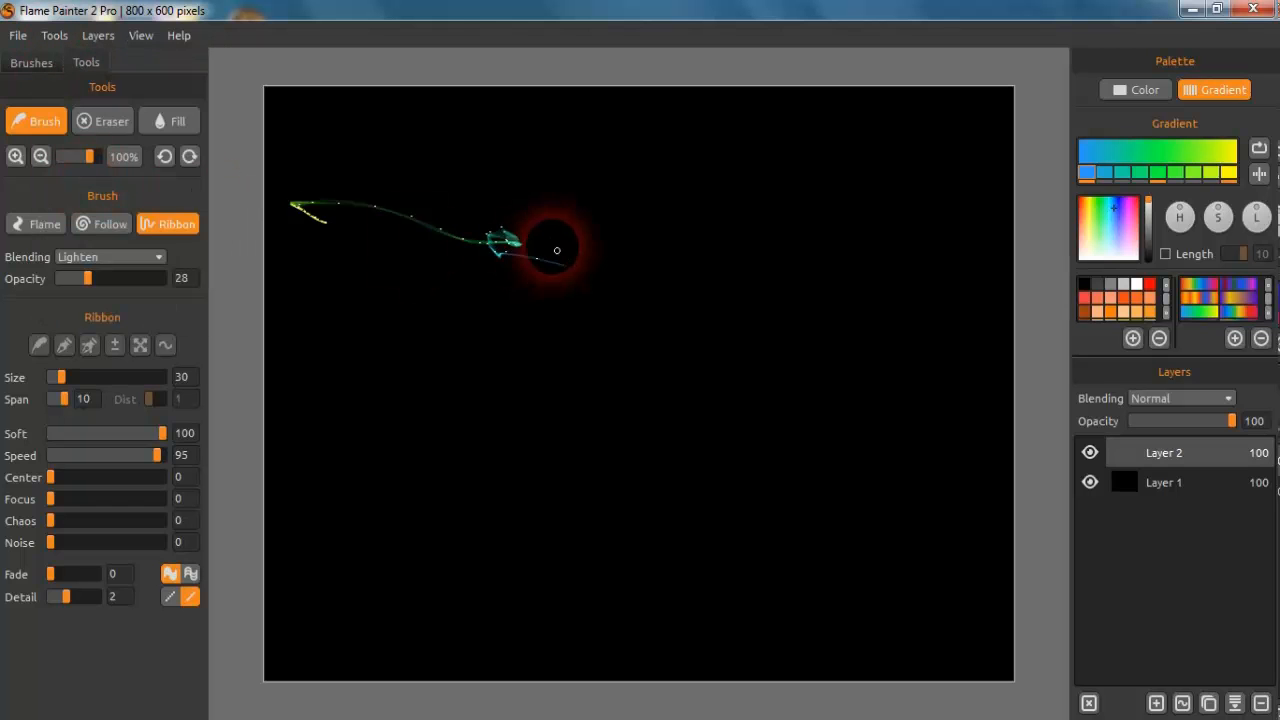
left_click_drag(557, 250, 468, 486)
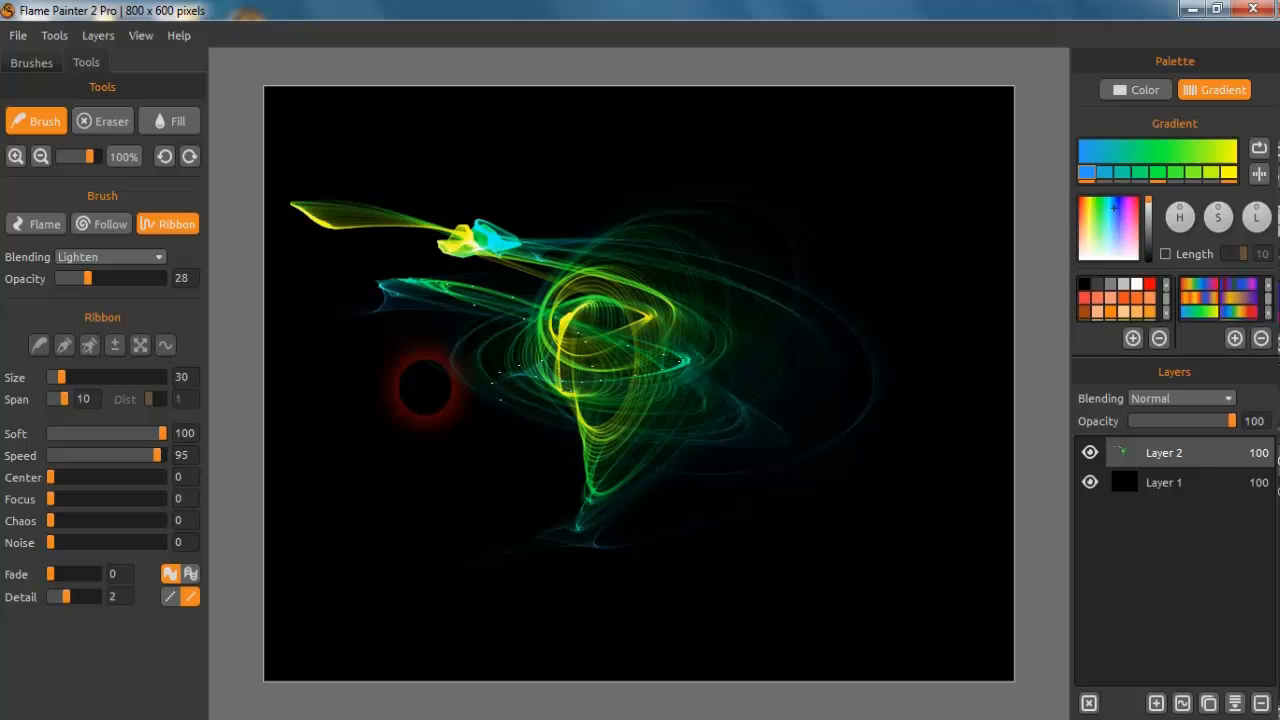
left_click(54, 35)
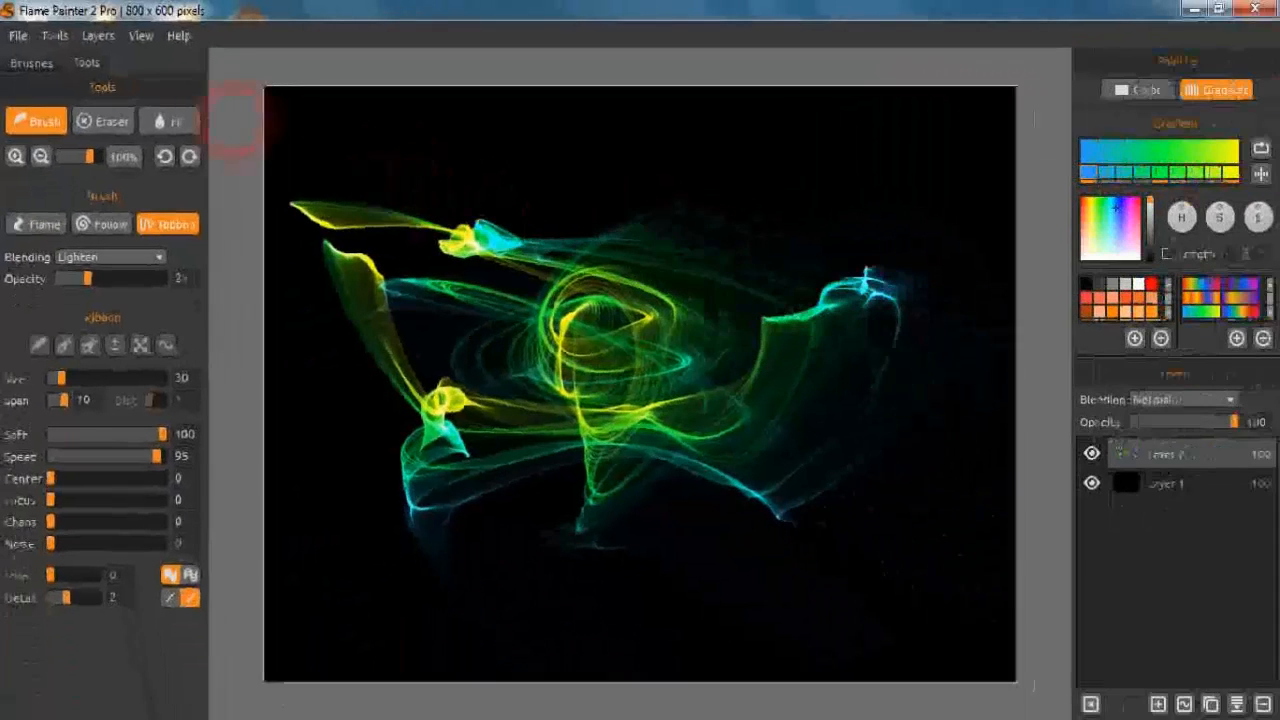
left_click(54, 35)
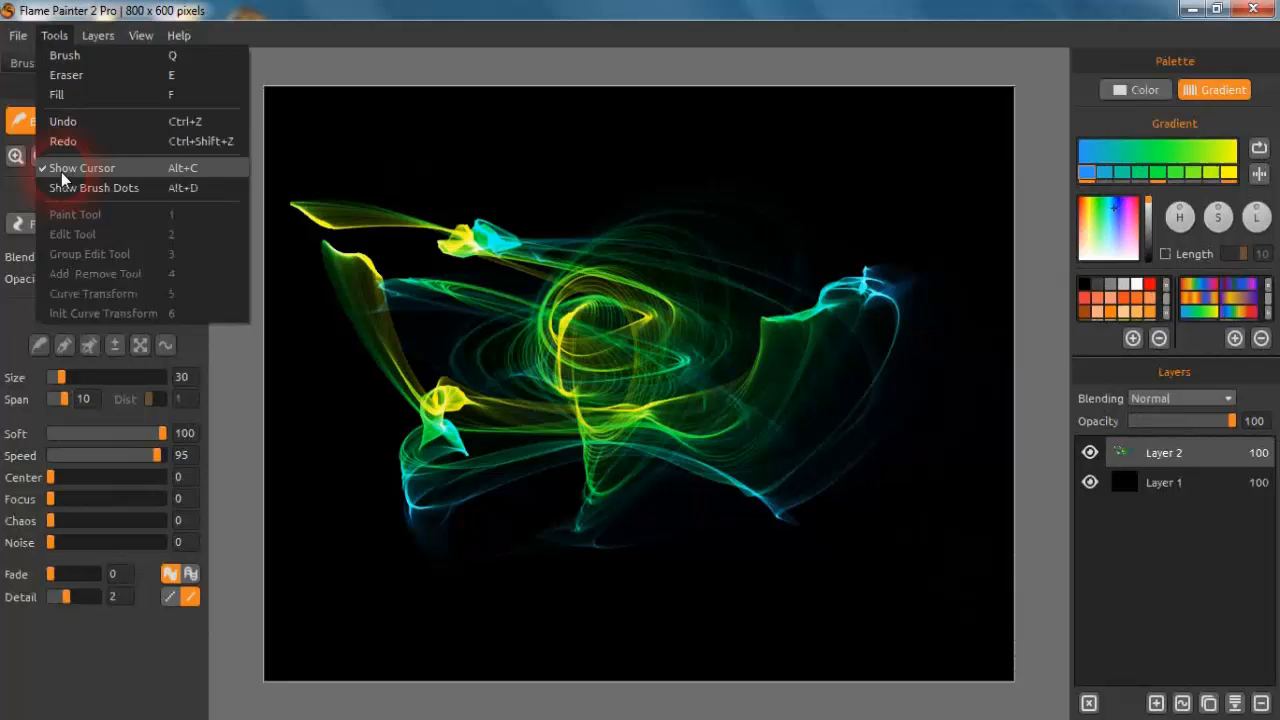